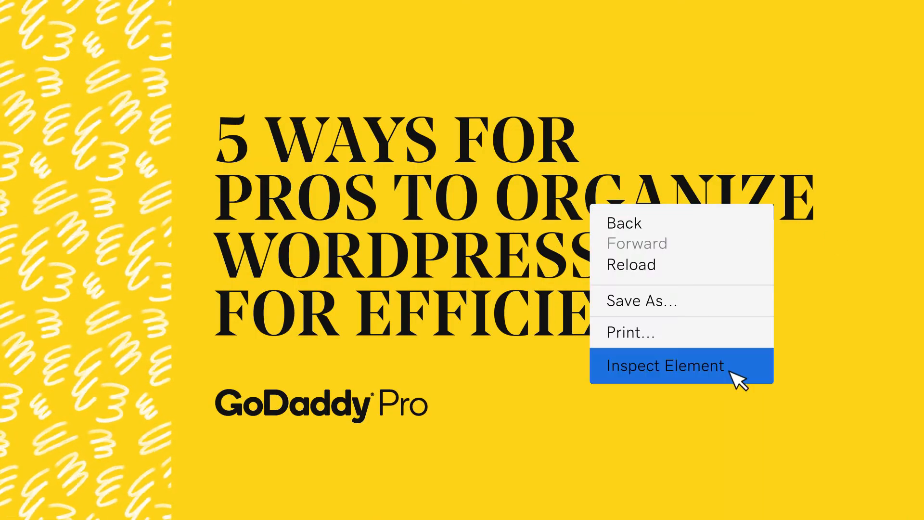
Uncheck Quick Draft and Site Health Status in the Dashboard's Screen Options panel
click(664, 366)
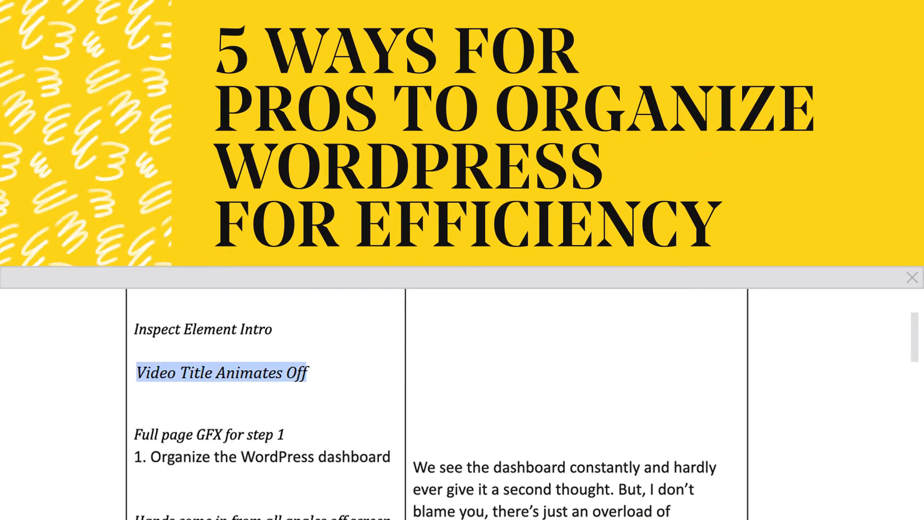
click(913, 278)
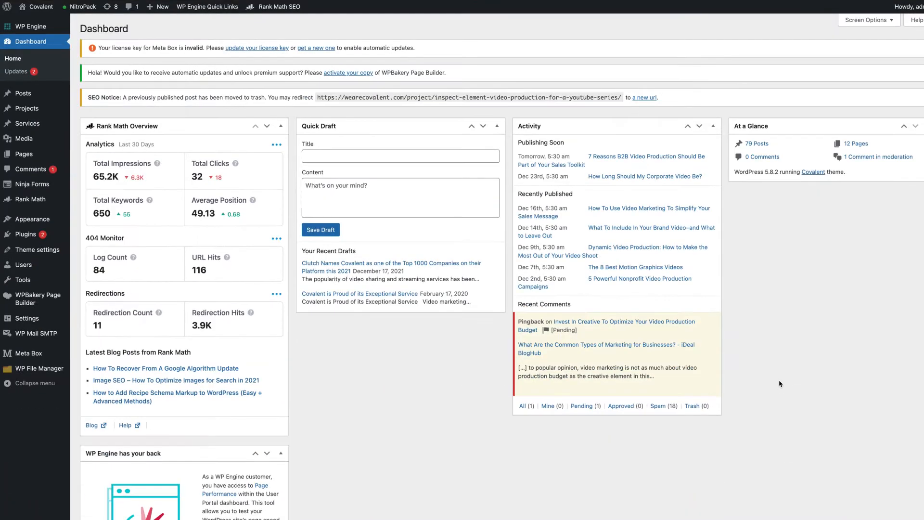
mouse_move(852, 66)
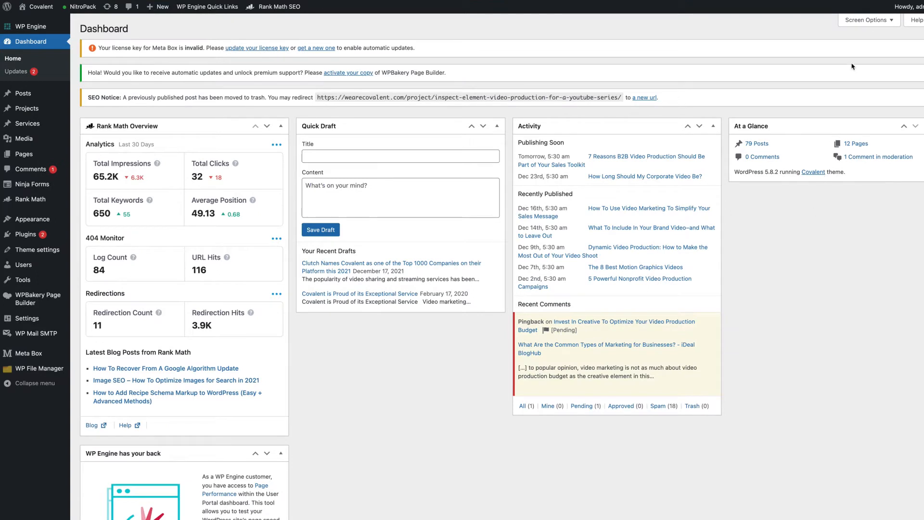
click(866, 19)
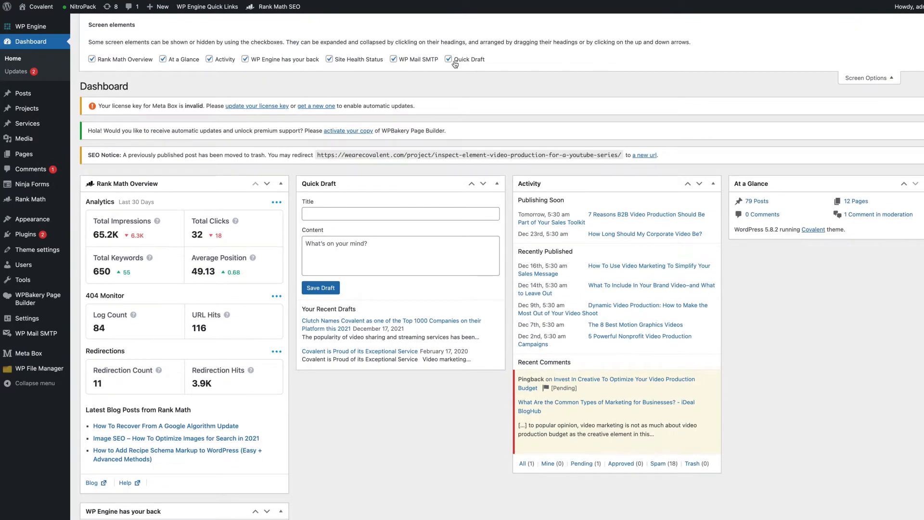
click(448, 59)
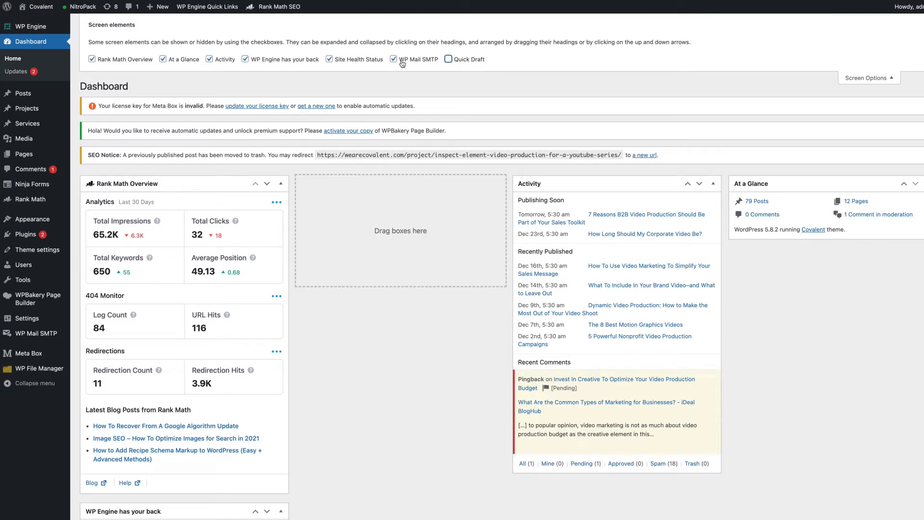
mouse_move(331, 62)
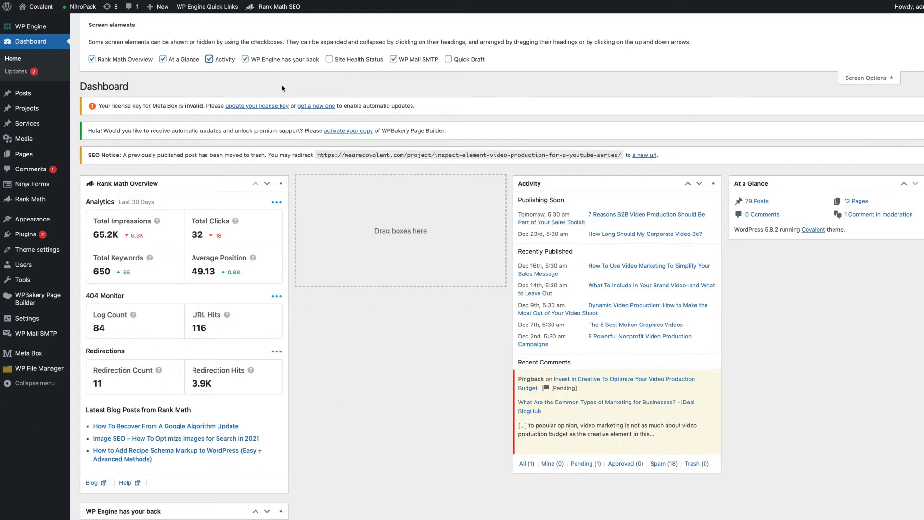
click(865, 78)
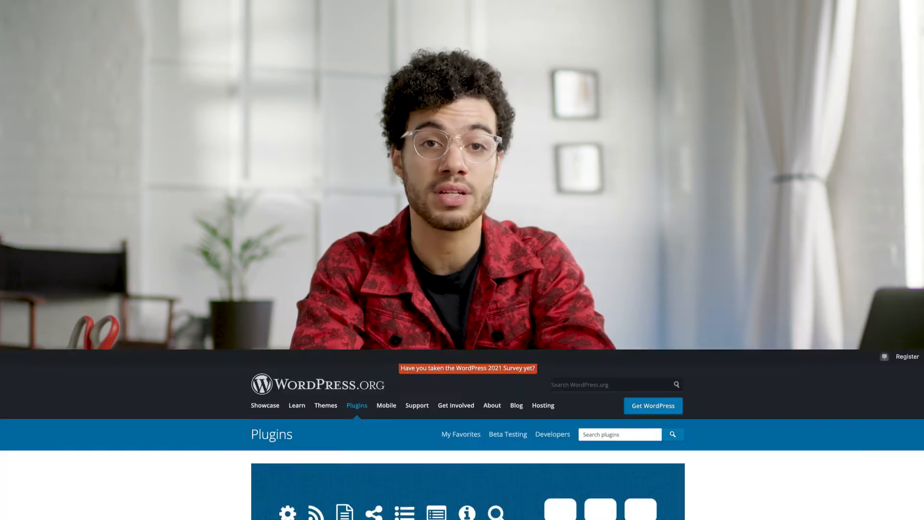
Scroll through the Dashboard Widgets Suite plugin description and its widget list on WordPress.org
scroll(down, 3)
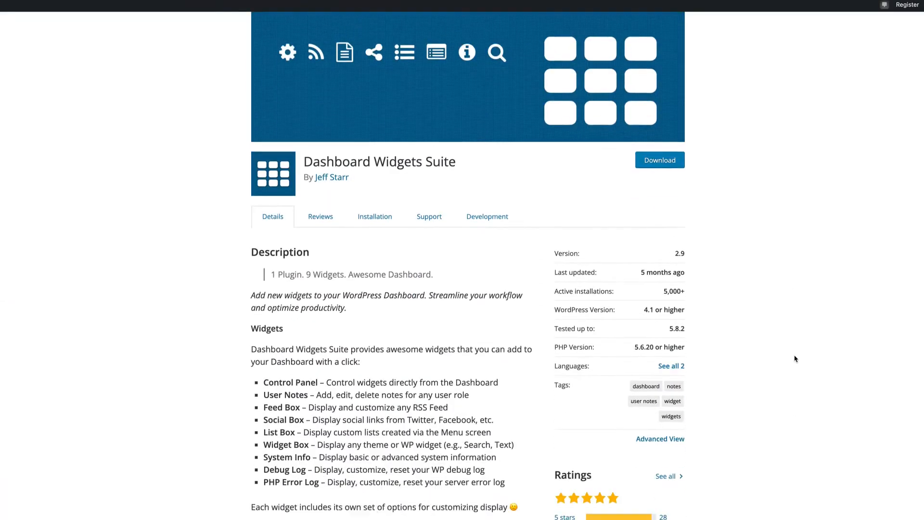
scroll(down, 3)
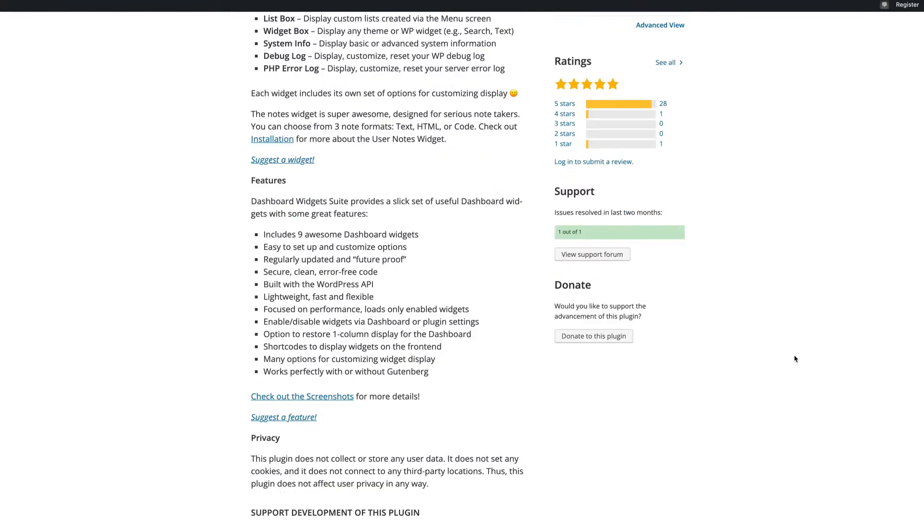